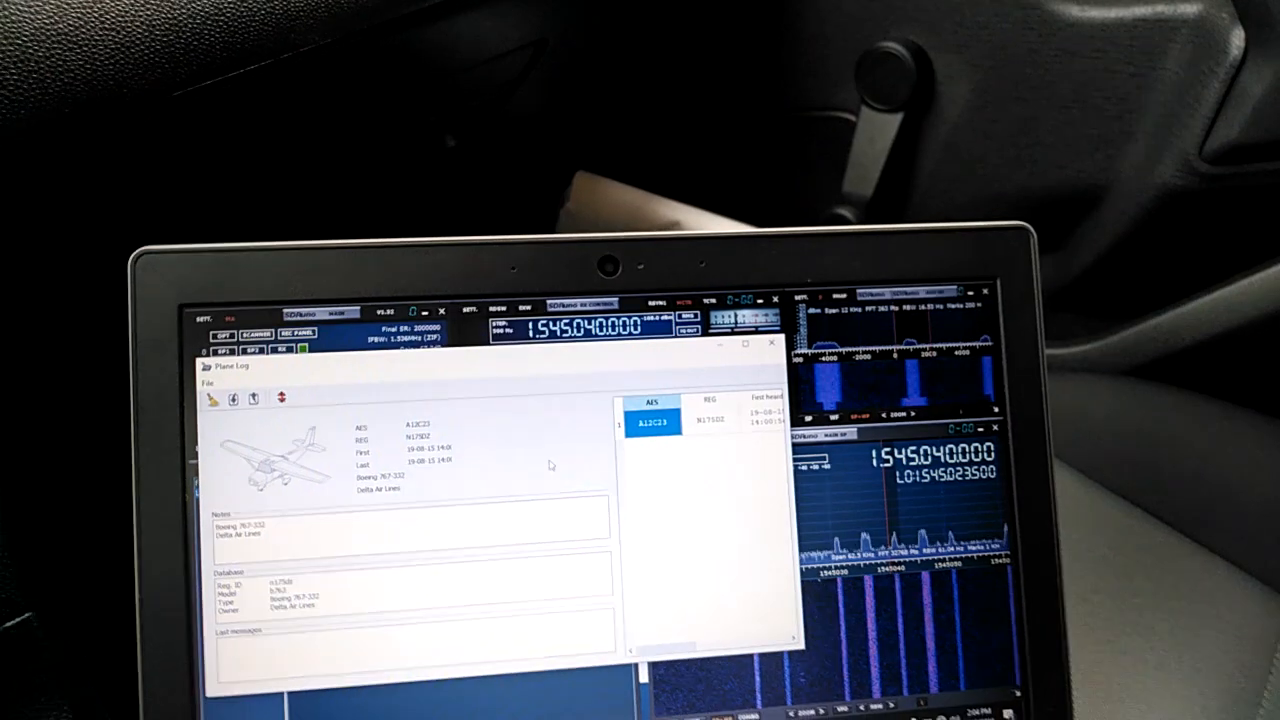
Step: Erase the entire Plane Log and confirm with Yes
left_click(253, 398)
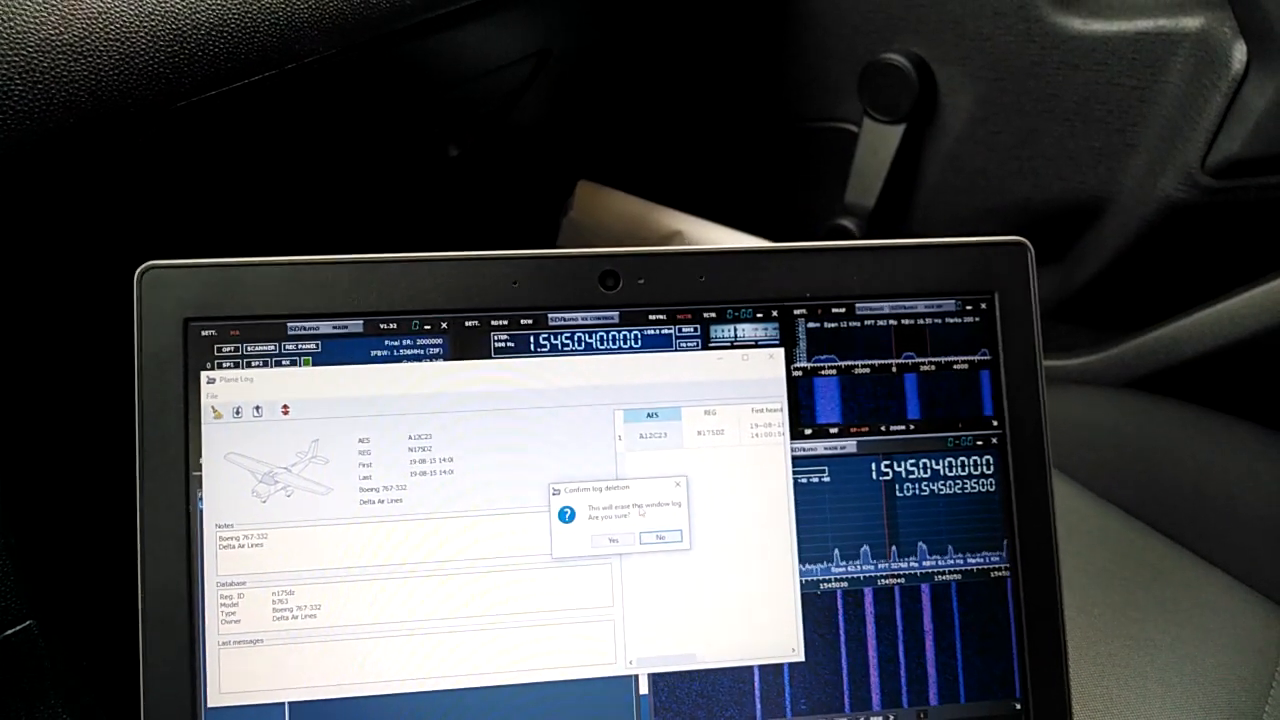
left_click(612, 539)
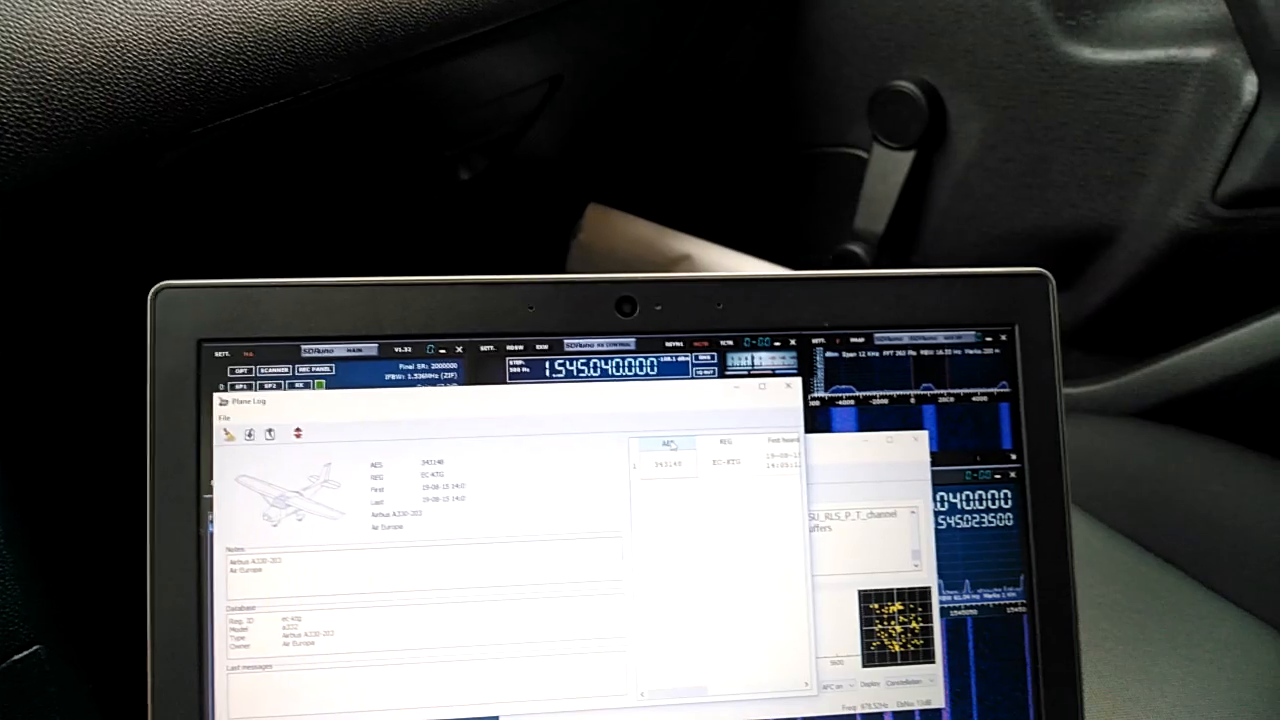
Step: Select the 343148 row to display EC-KTG's Air Europa Airbus A330-203 details
left_click(668, 467)
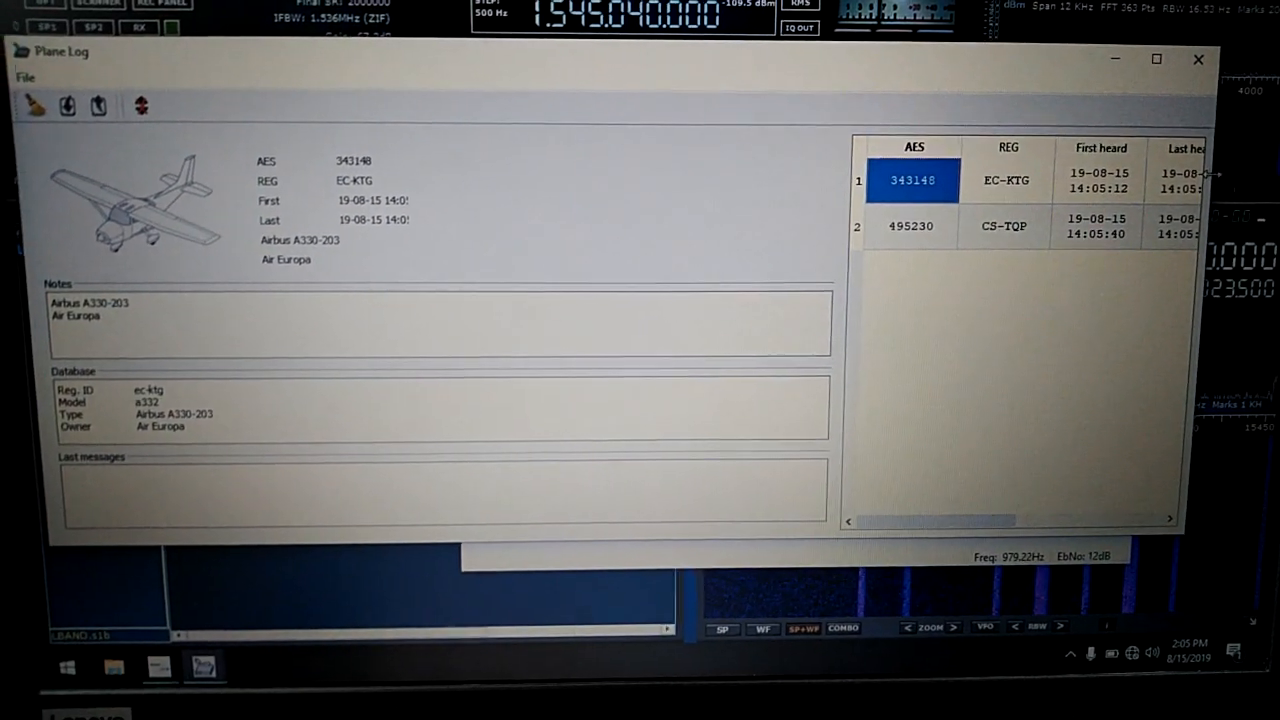
Step: View details for CS-TQP, EC-KTG, then LAN Cargo's N418LA Boeing 767-316F
left_click(910, 220)
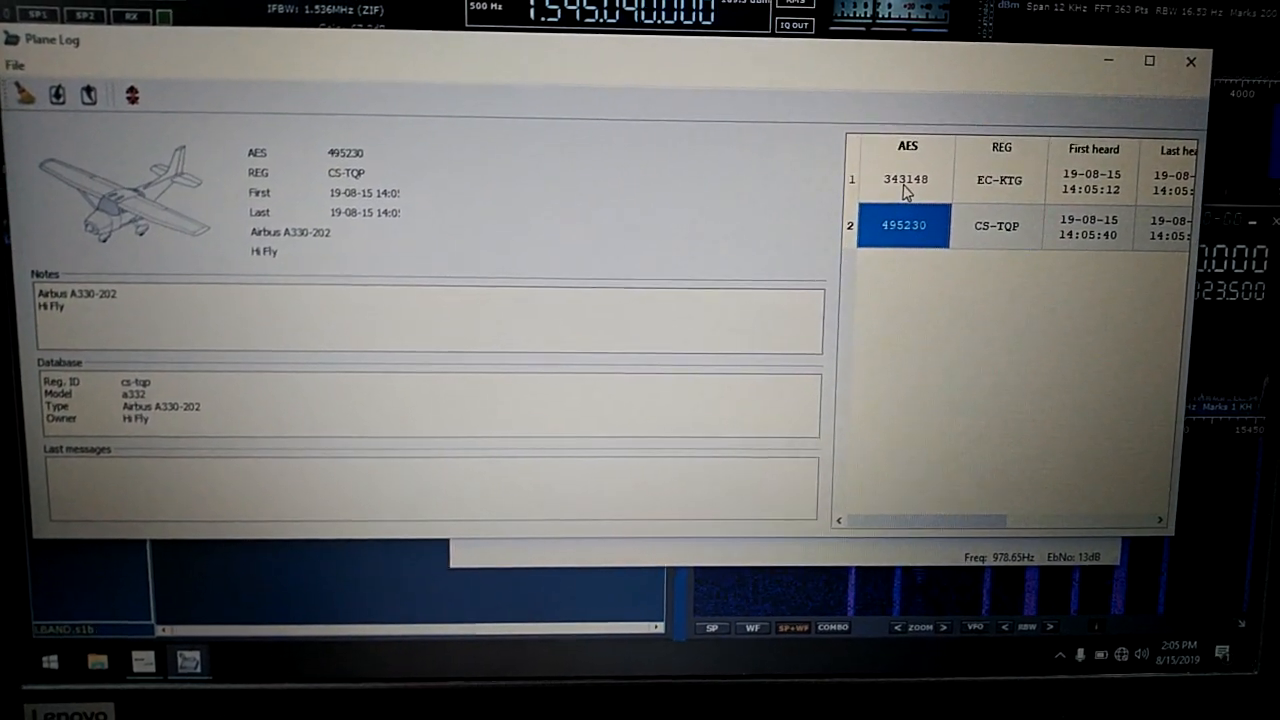
left_click(905, 180)
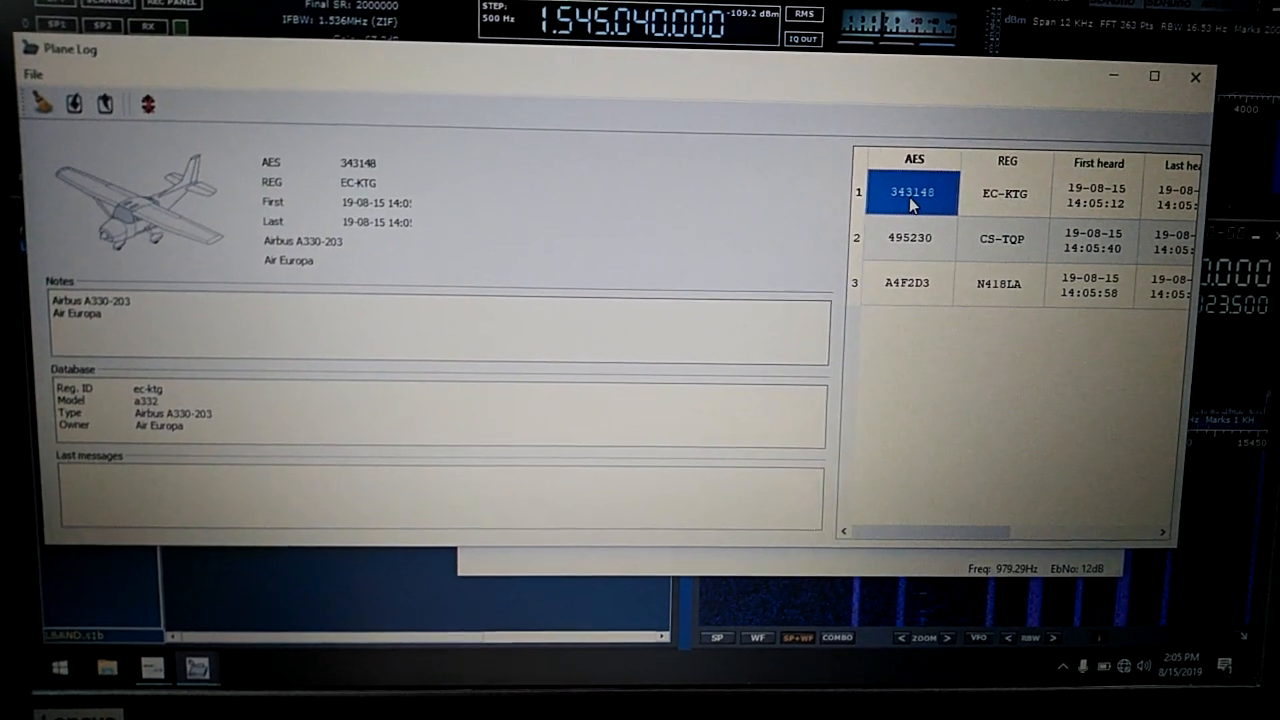
left_click(905, 288)
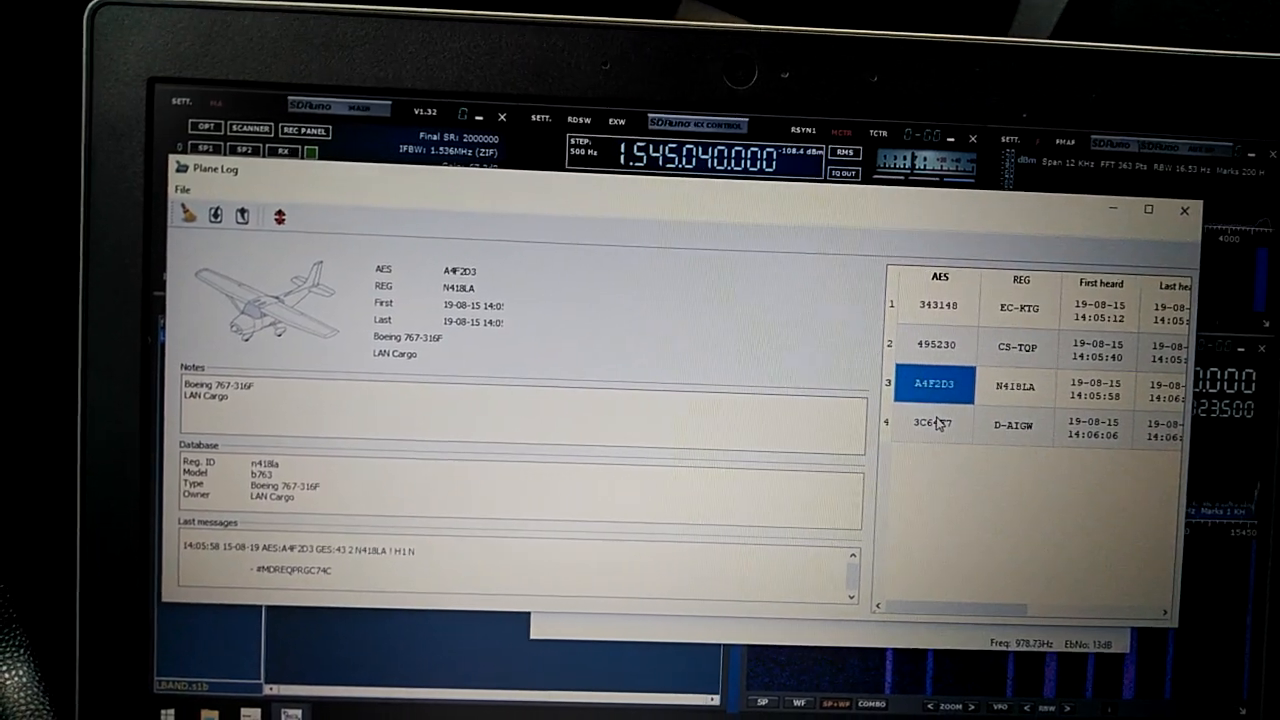
Step: View details for N839MH, then Delta's N172DZ Boeing 767-332
left_click(935, 422)
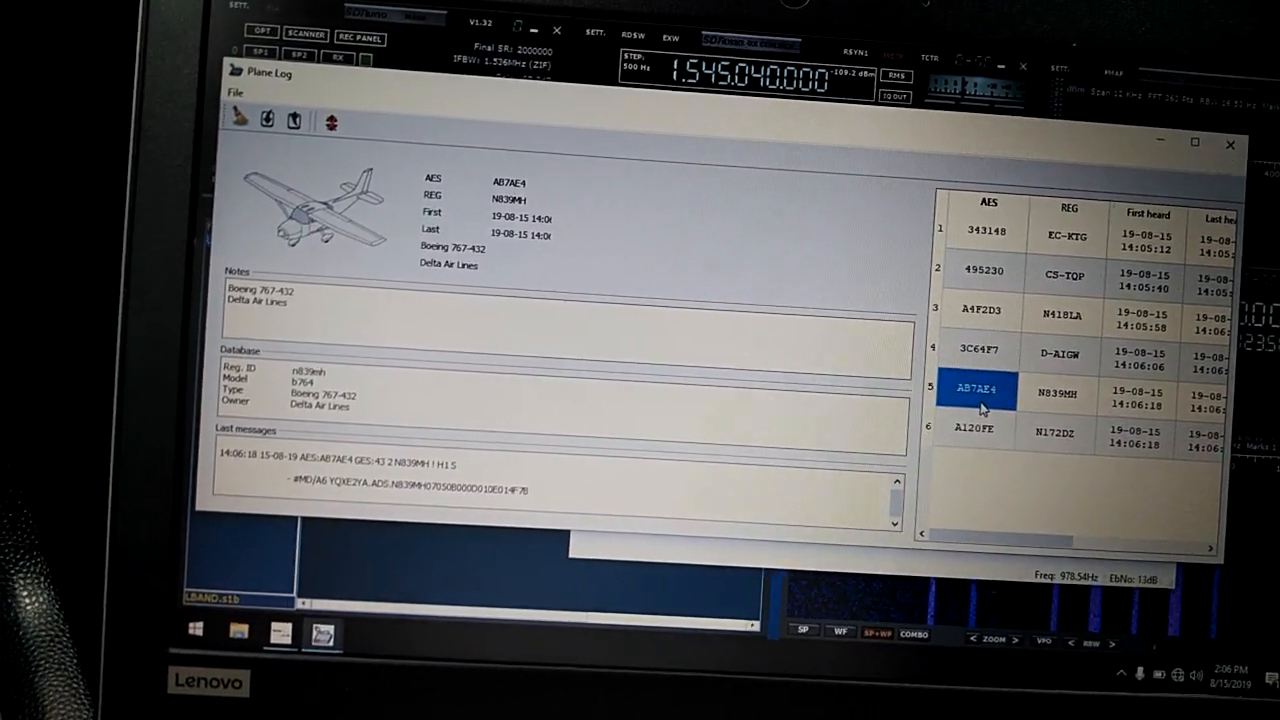
left_click(973, 428)
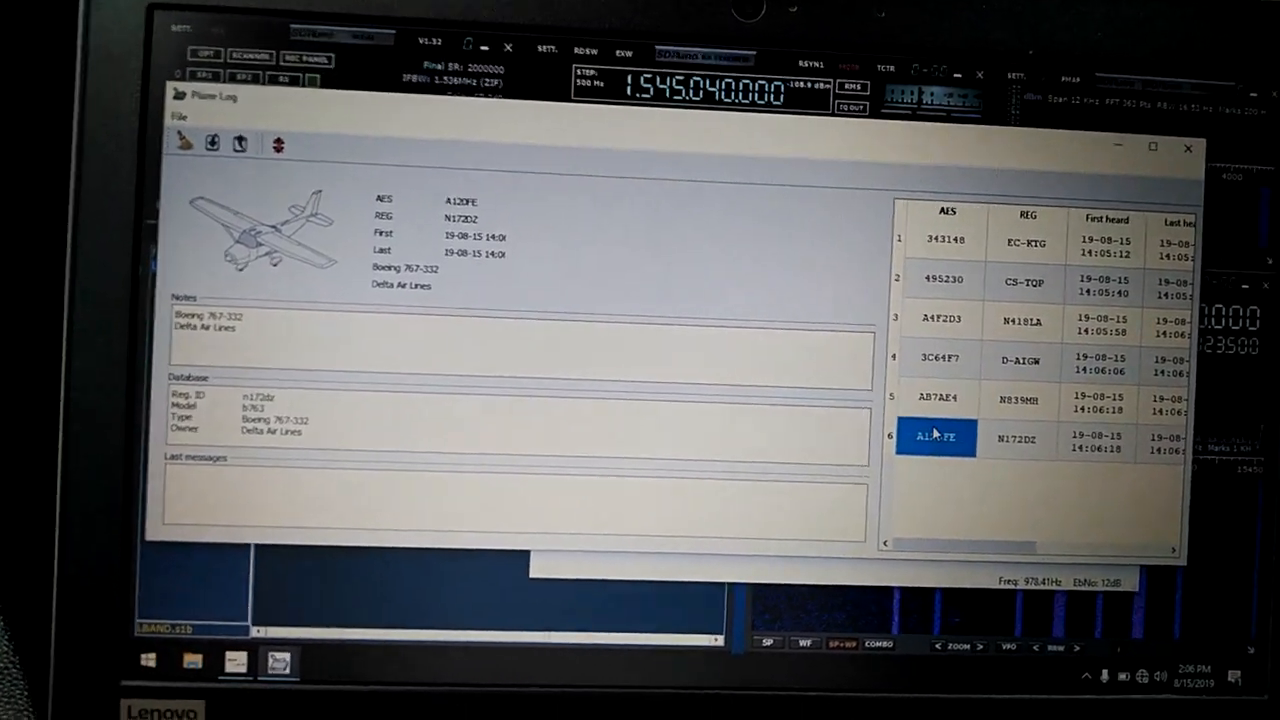